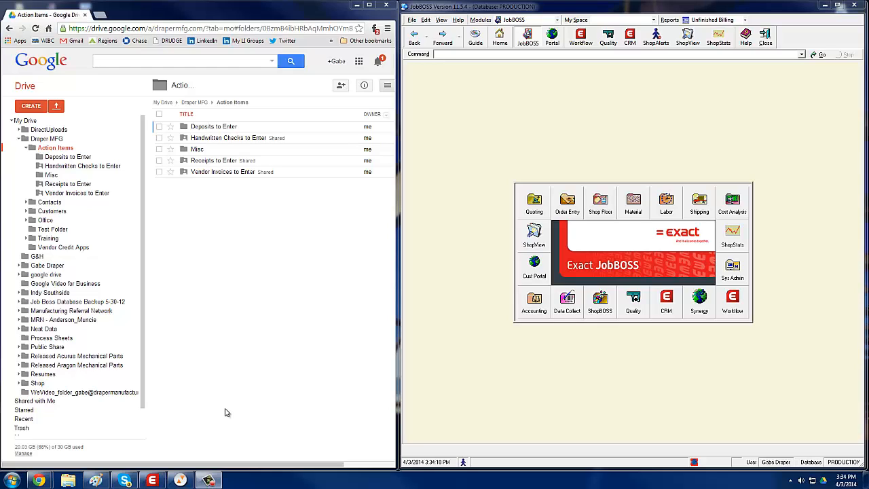
mouse_move(285, 416)
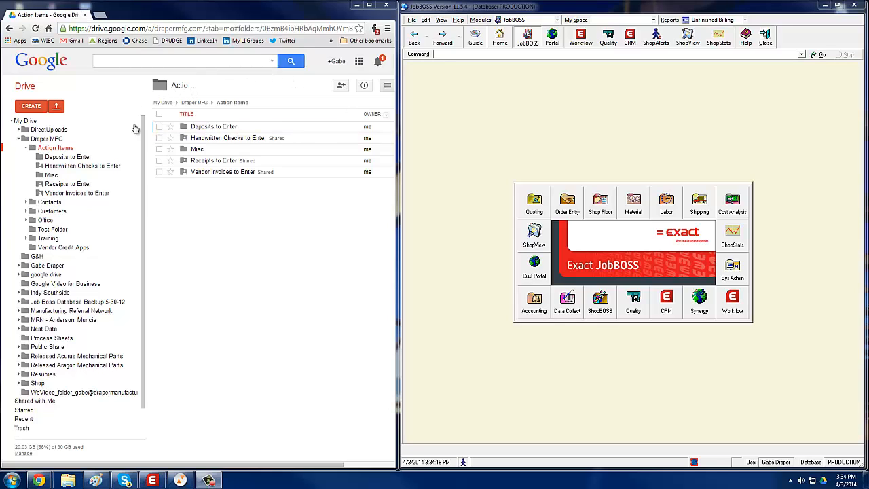
Step: View the Ray's Trash Service invoice PDF from the Vendor Invoices to Enter folder
left_click(223, 171)
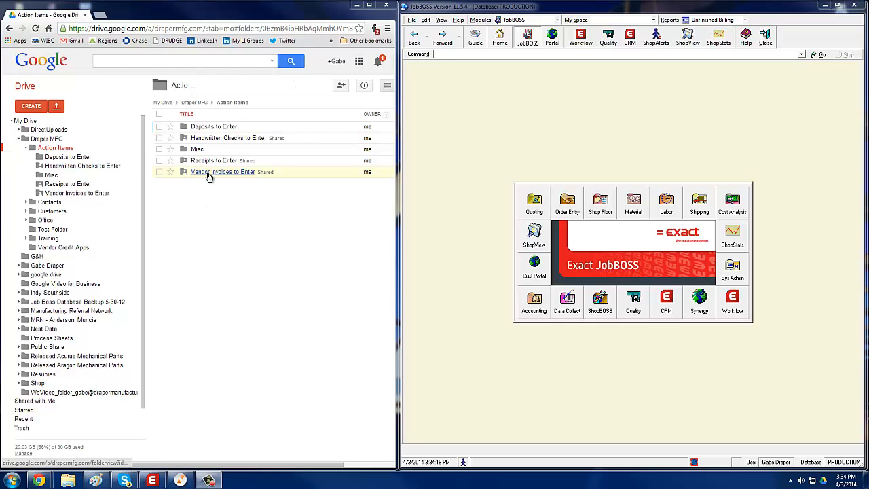
double_click(223, 171)
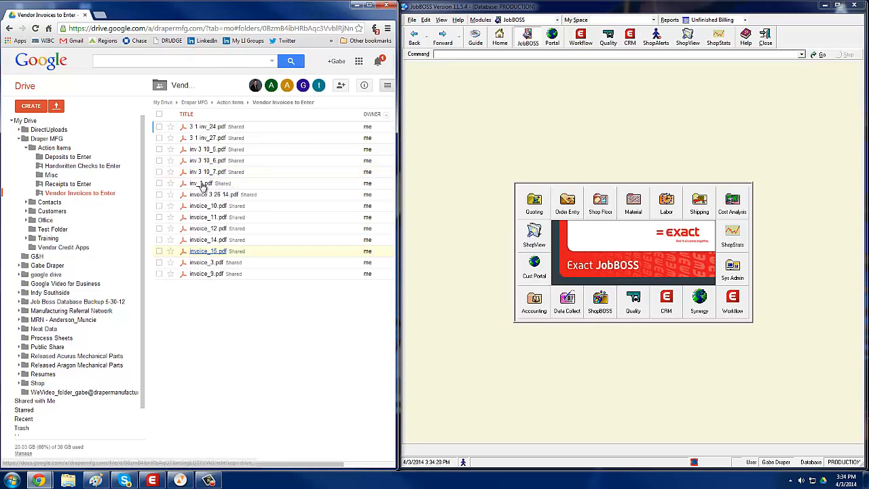
double_click(209, 138)
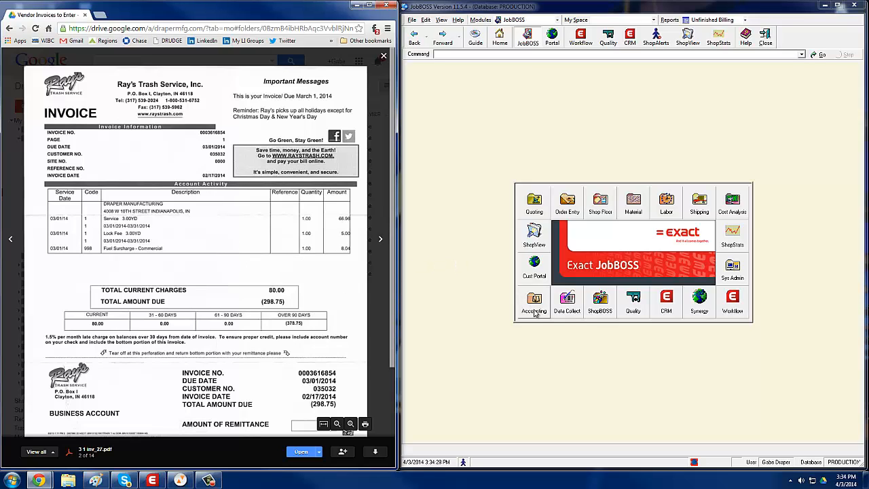
Step: Start a new vendor invoice under Accounts Payable and look up its vendor
left_click(533, 302)
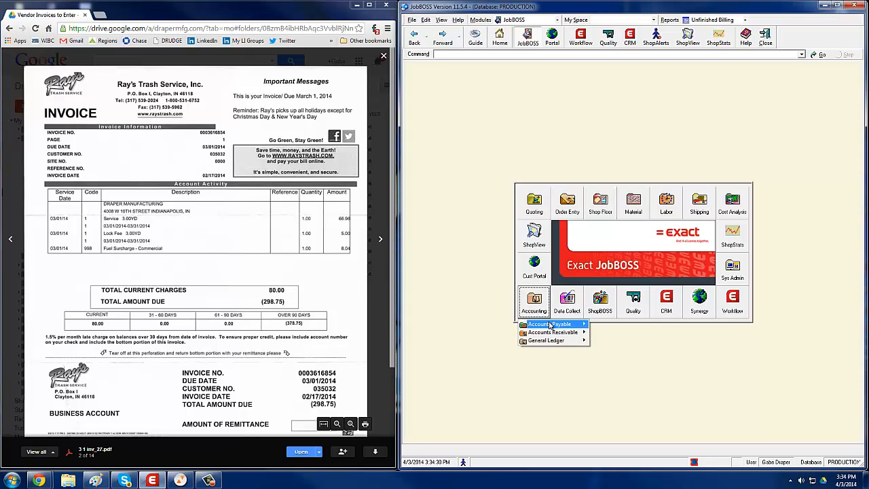
left_click(542, 323)
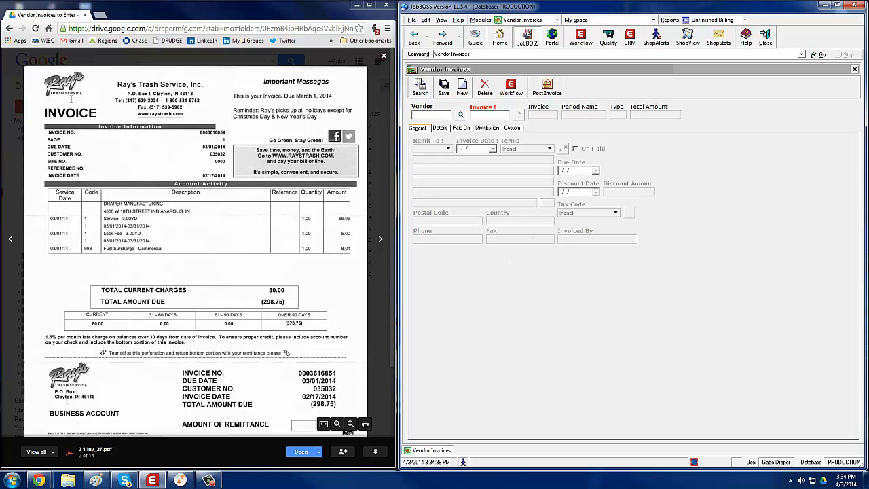
left_click(460, 114)
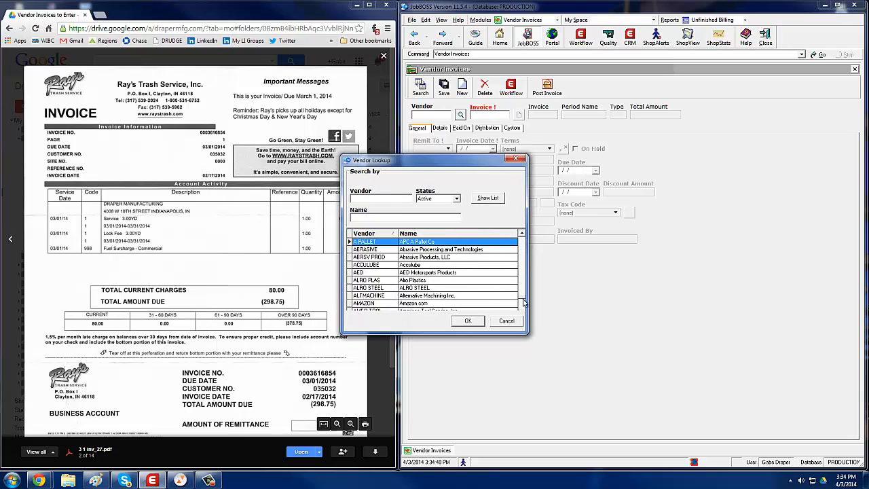
scroll("down", 3)
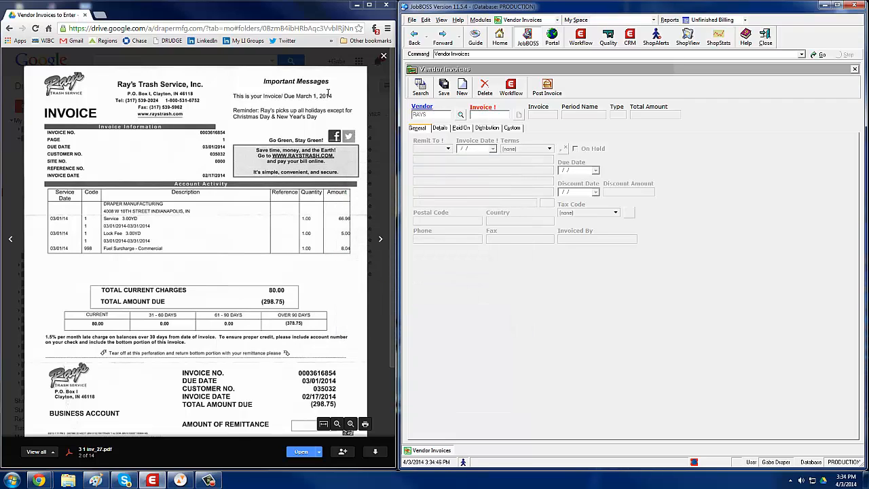
mouse_move(302, 361)
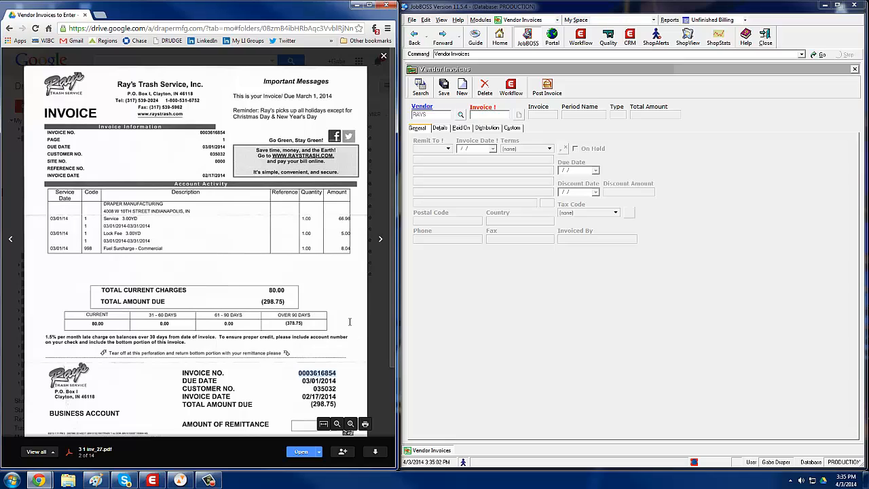
mouse_move(340, 316)
type("3616854")
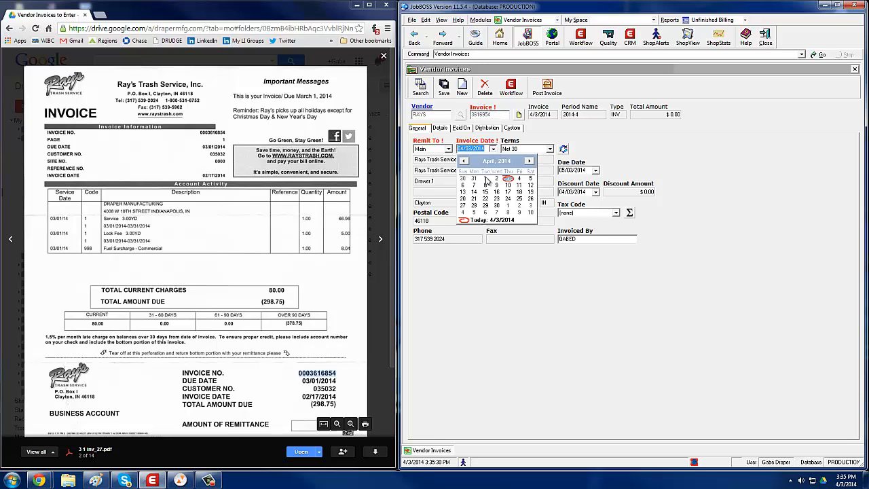
Step: Pick the invoice date so the header shows Net 30 terms and the due date
left_click(464, 160)
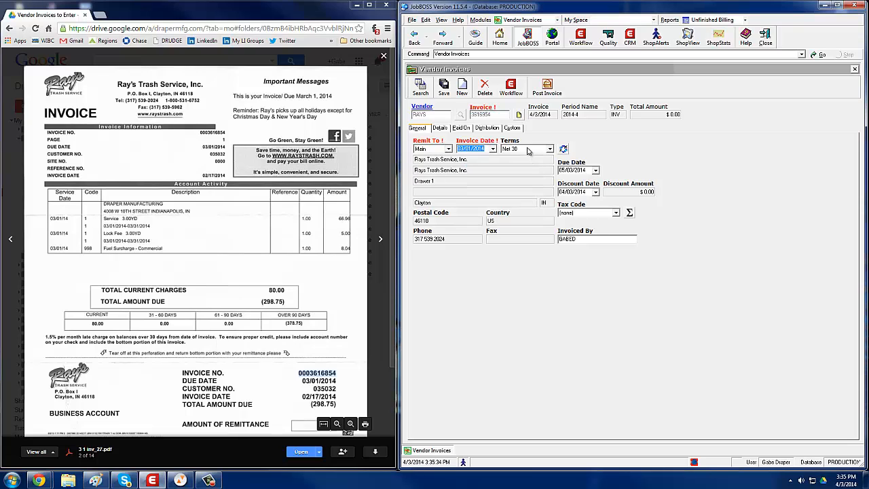
Step: Show the invoice's detail lines and the list of line types available to add
left_click(437, 127)
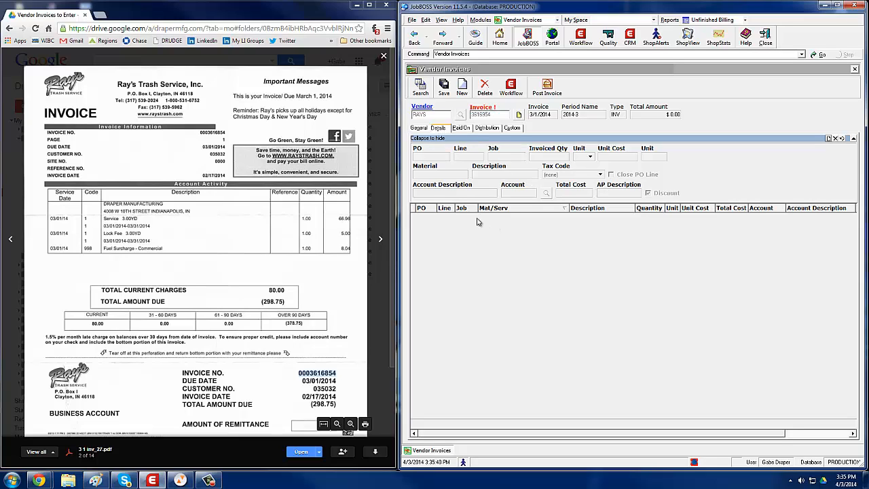
mouse_move(830, 140)
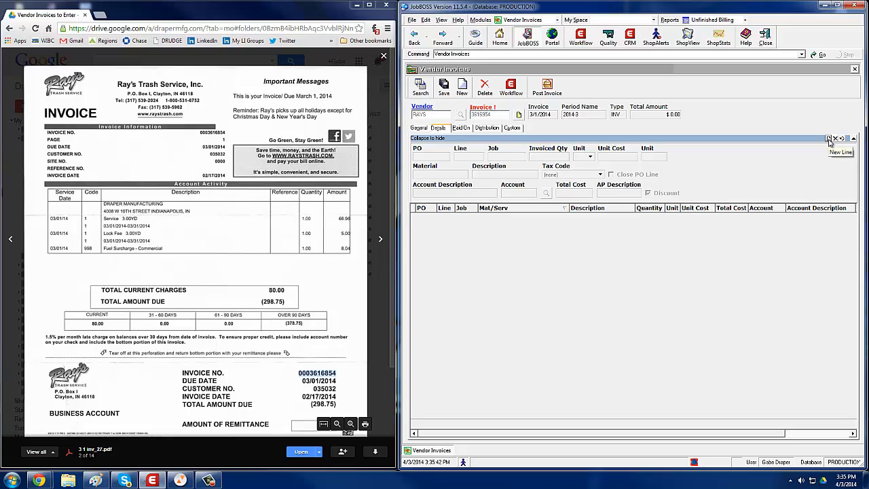
left_click(841, 152)
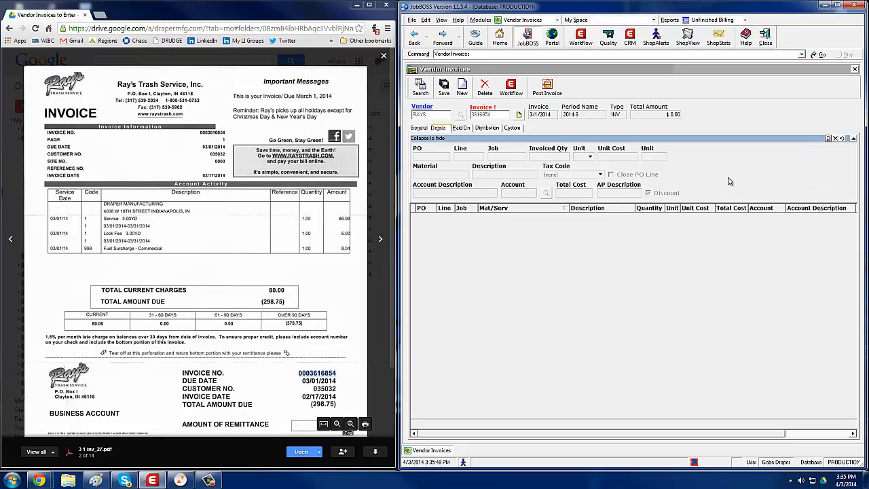
mouse_move(756, 168)
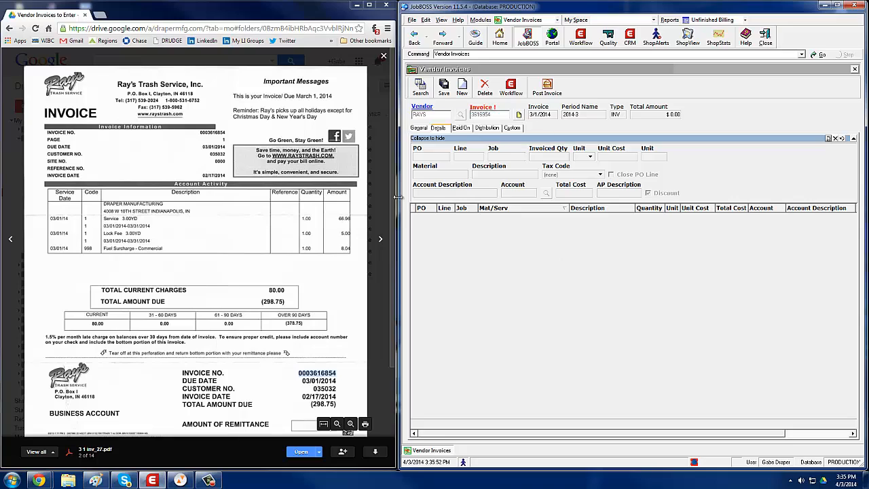
mouse_move(827, 147)
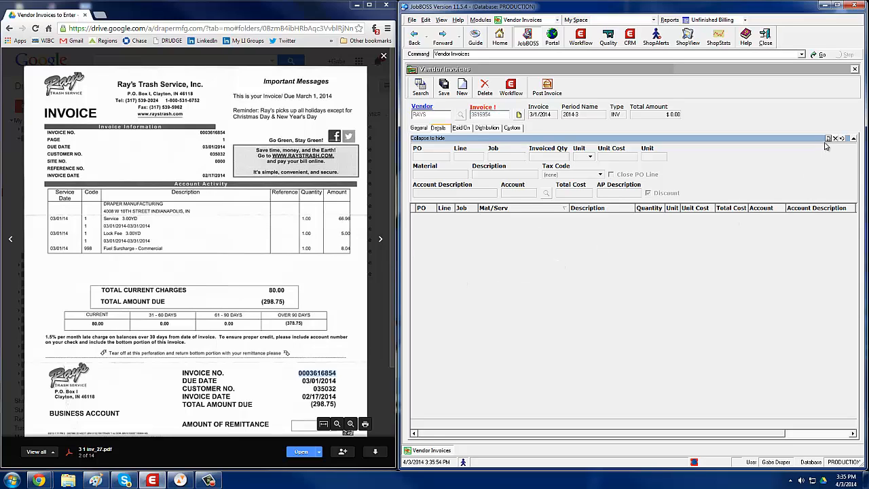
left_click(827, 139)
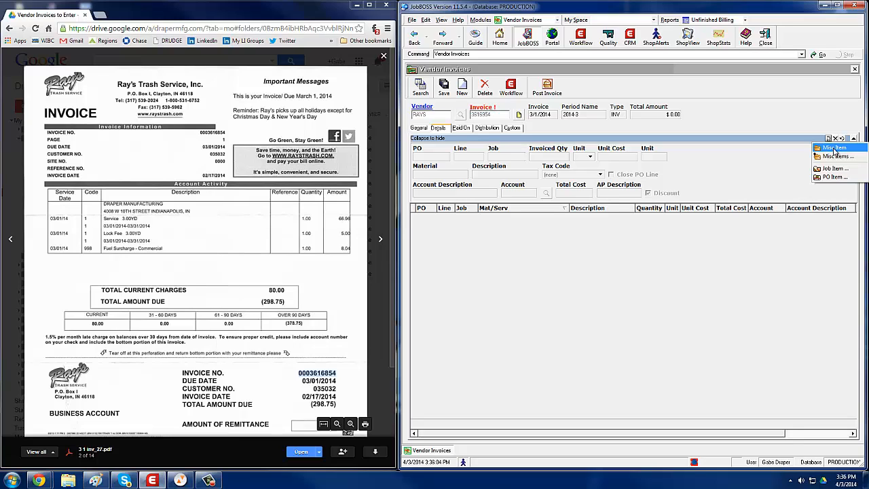
Step: Add an Other Item line of $80 described as Trash and post the invoice
left_click(834, 147)
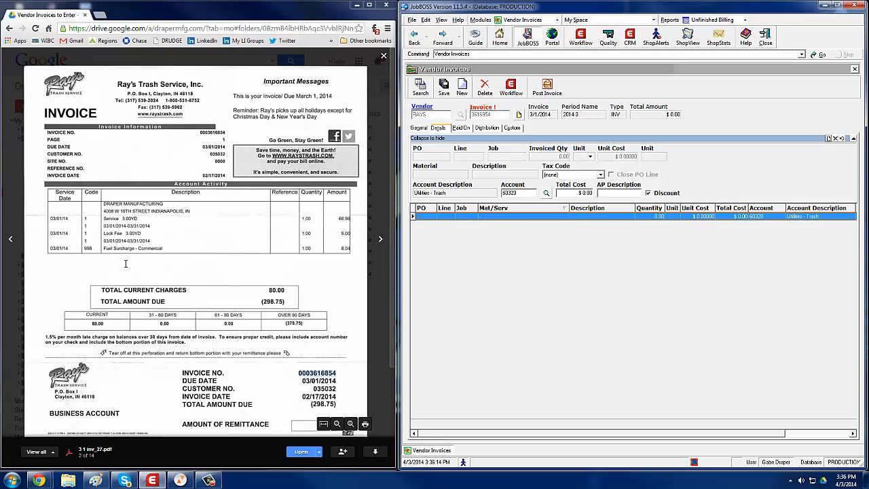
mouse_move(201, 291)
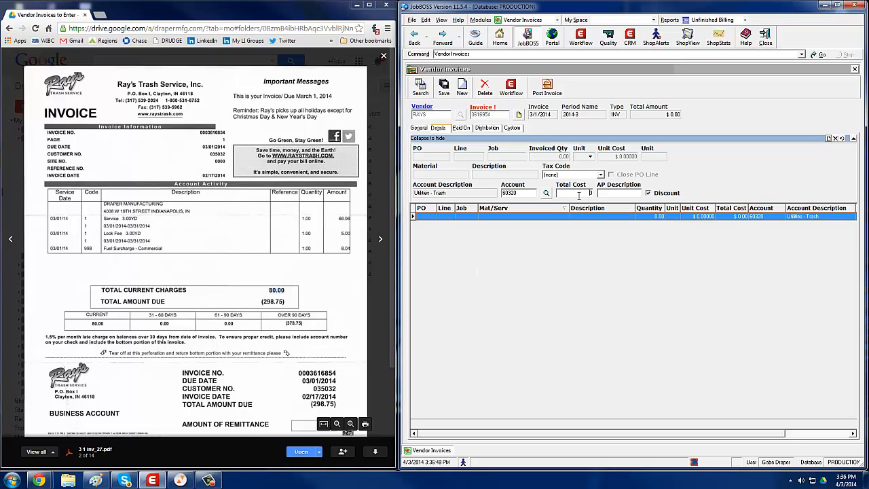
type("80.00")
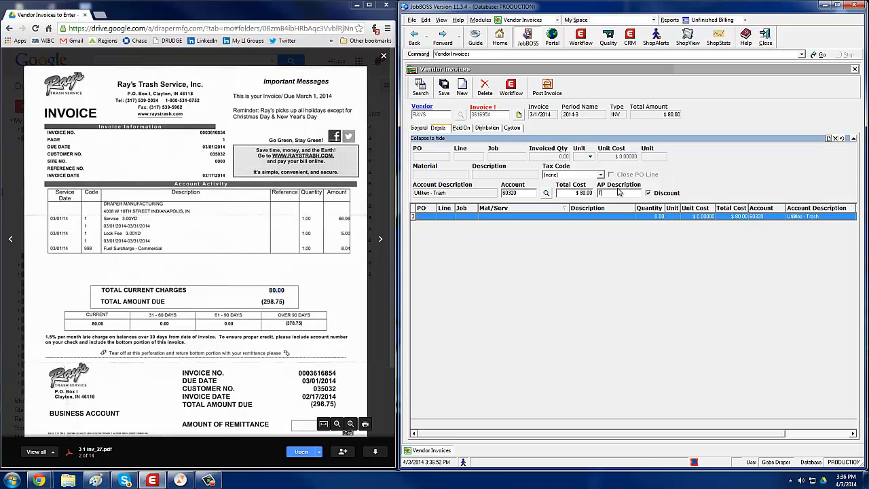
type("Trash")
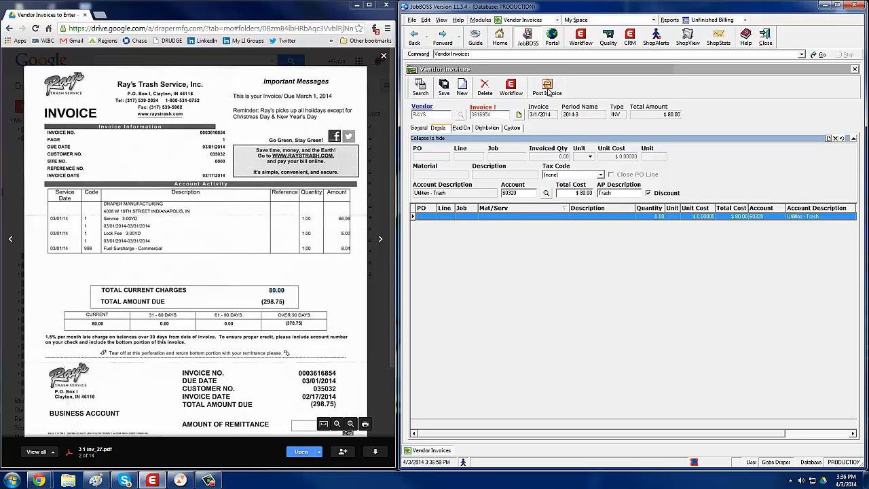
left_click(549, 87)
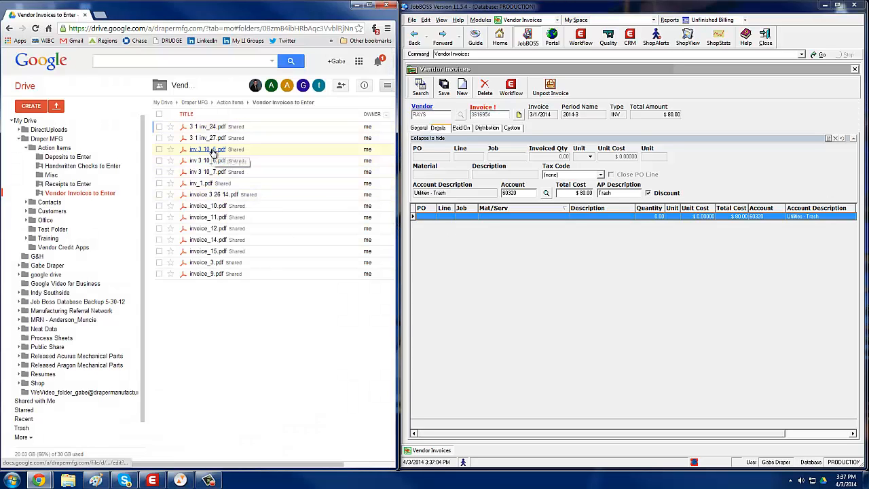
Step: Preview the Elkhart Plating Corporation invoice PDF in Google Drive
double_click(207, 148)
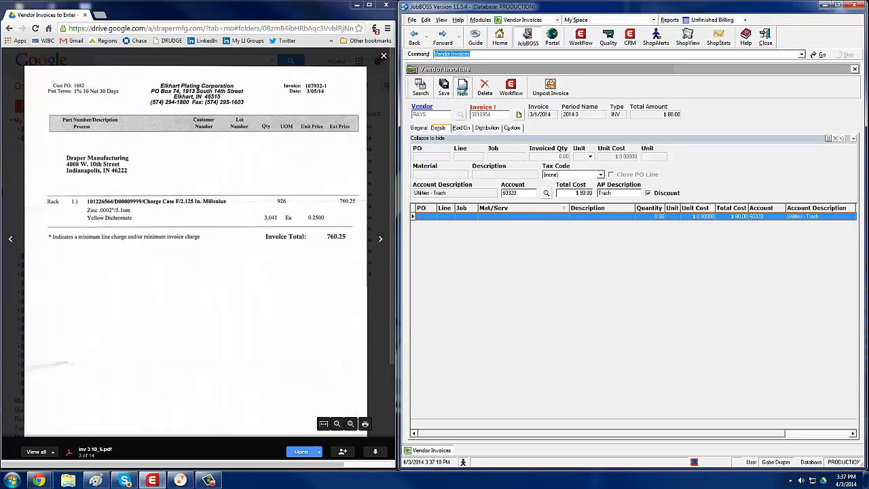
Step: Create a new invoice for vendor Elkhart Plating with its invoice number and date
left_click(462, 87)
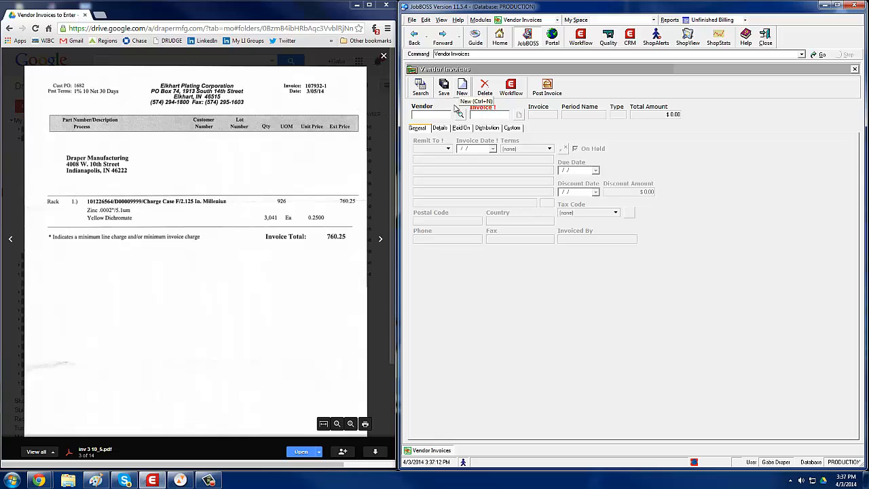
left_click(462, 87)
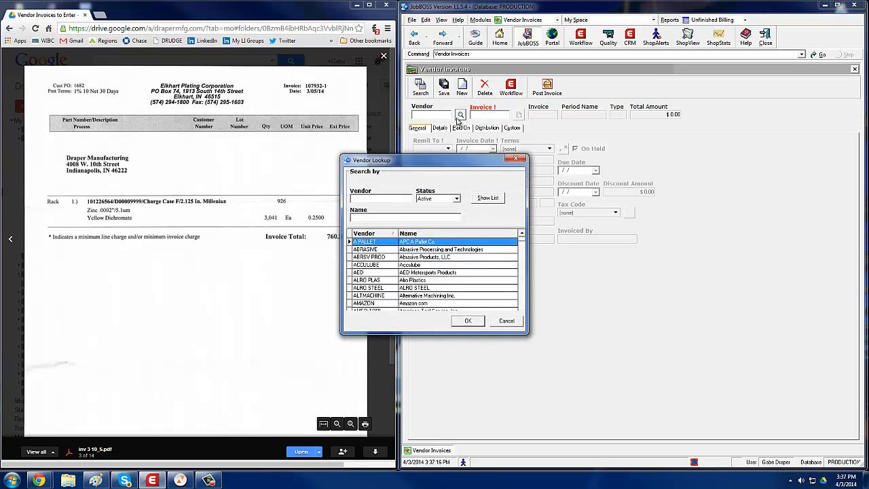
left_click(428, 271)
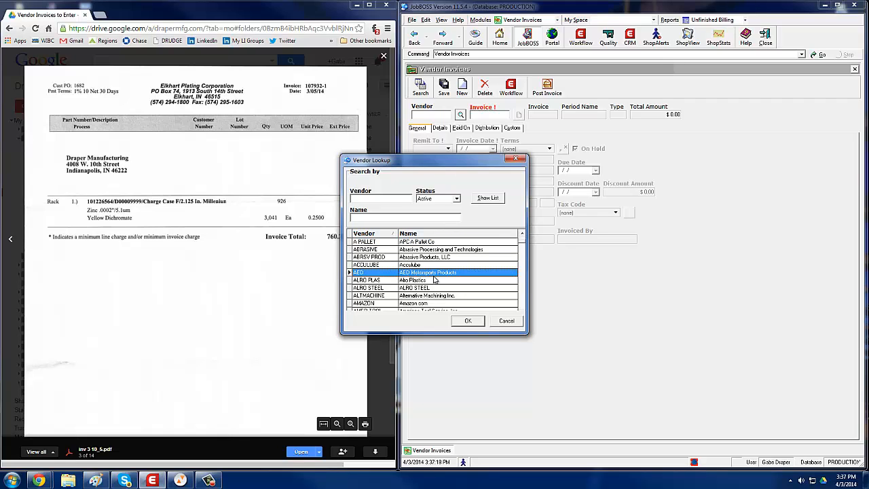
scroll("down", 3)
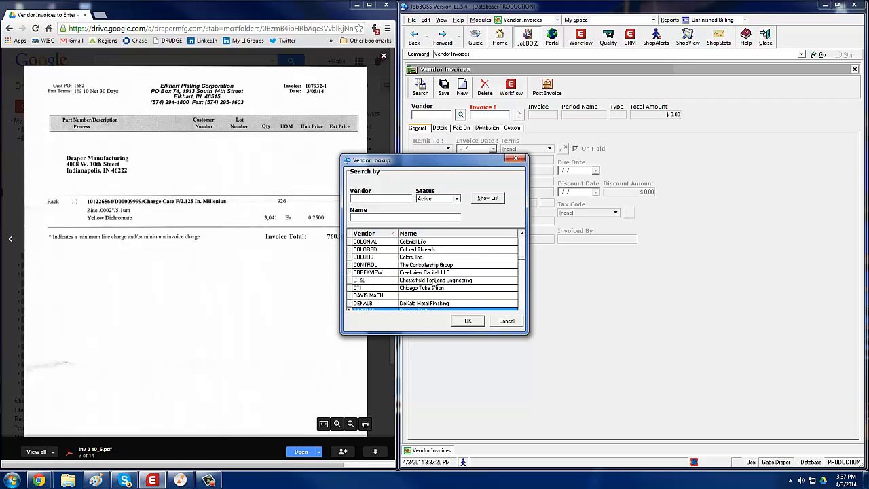
scroll("down", 3)
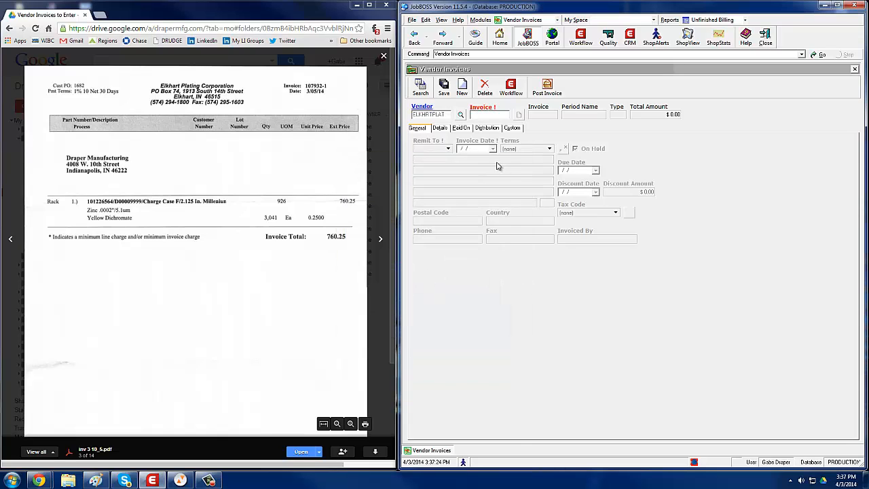
type("107932-1")
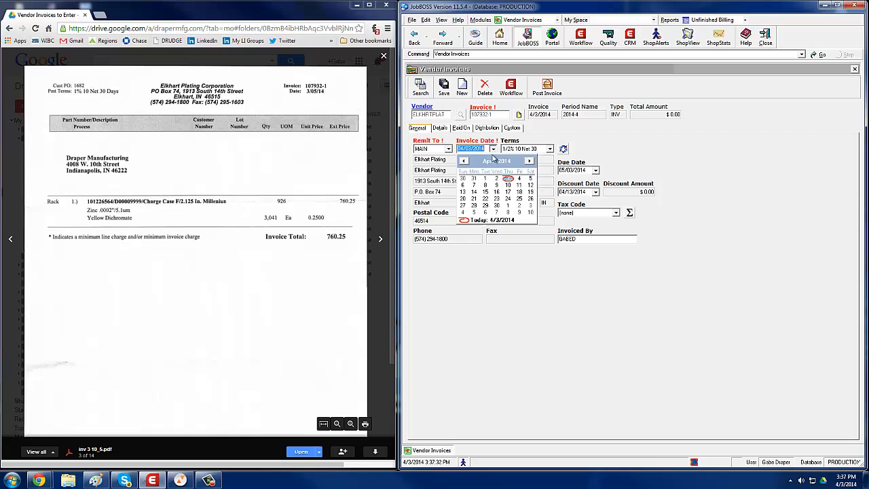
left_click(463, 160)
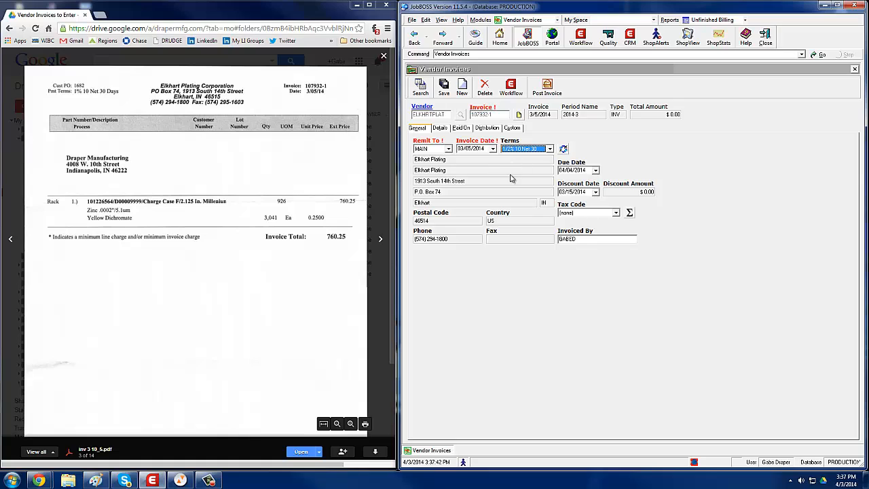
Step: Choose PO Item as the line to add, bringing up Purchase Order Selection
left_click(438, 127)
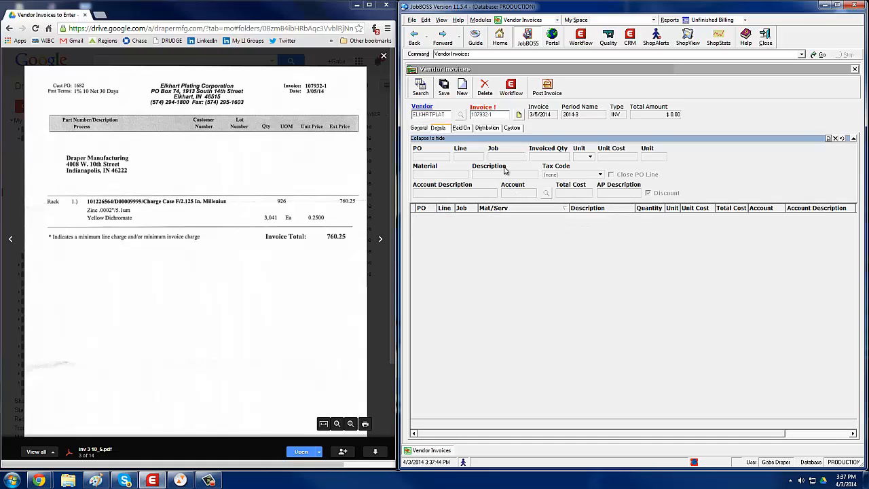
left_click(828, 140)
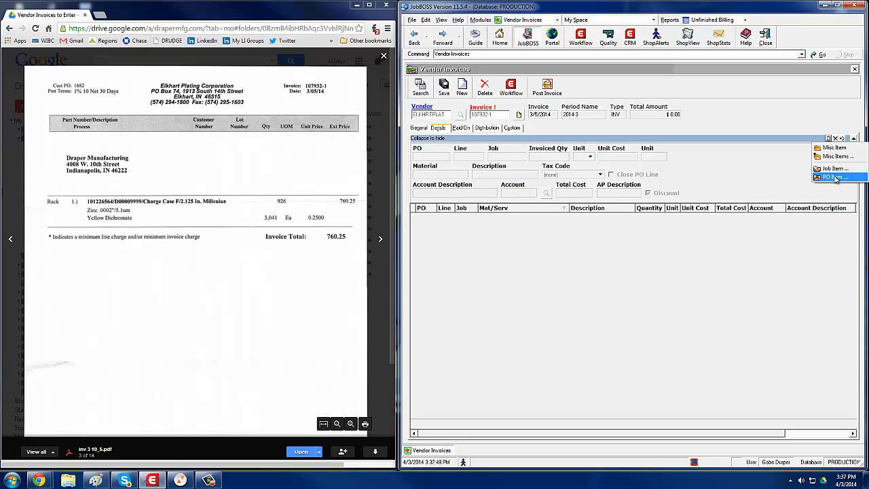
left_click(834, 177)
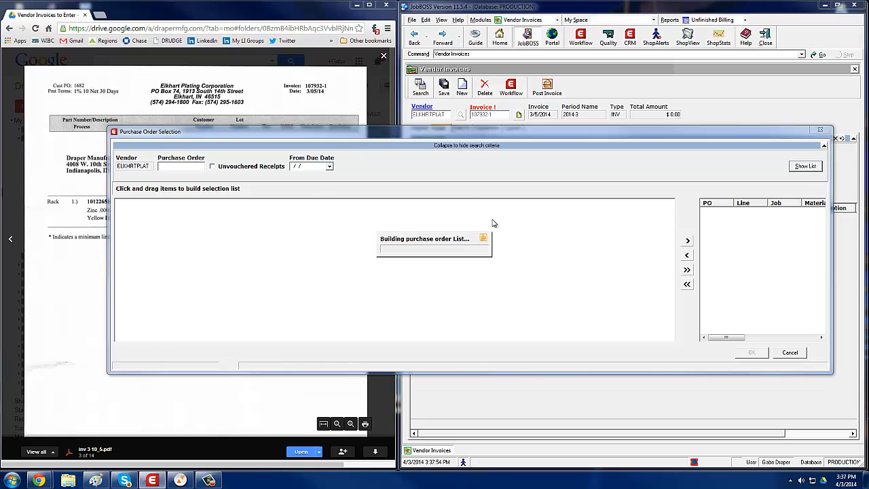
Step: Pull line 001 of PO 1682 onto the invoice with its charge case material
left_click(805, 166)
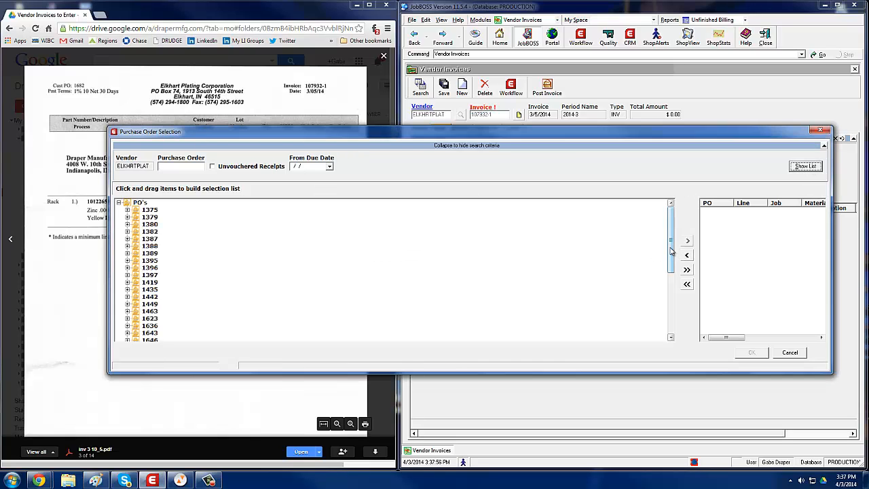
scroll("down", 3)
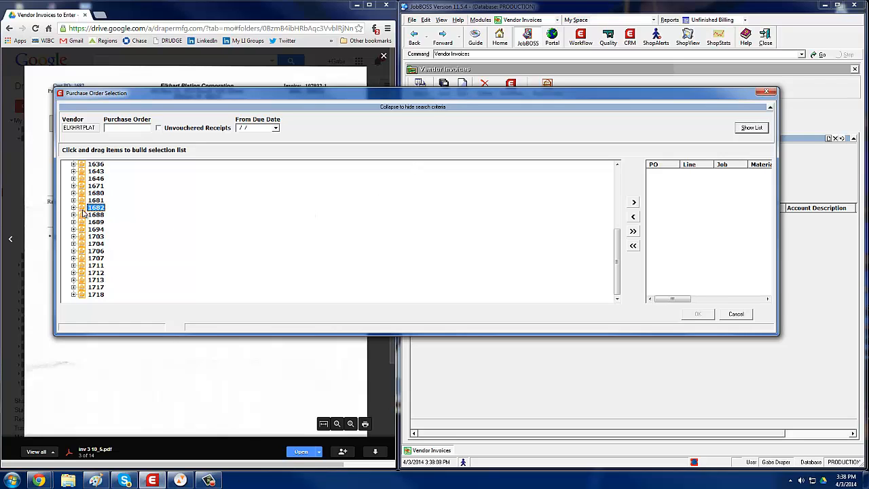
left_click(73, 207)
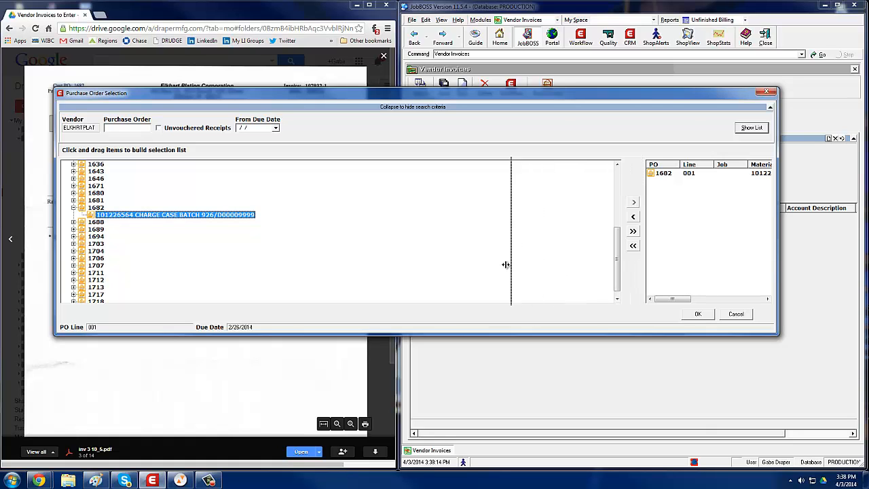
left_click(698, 314)
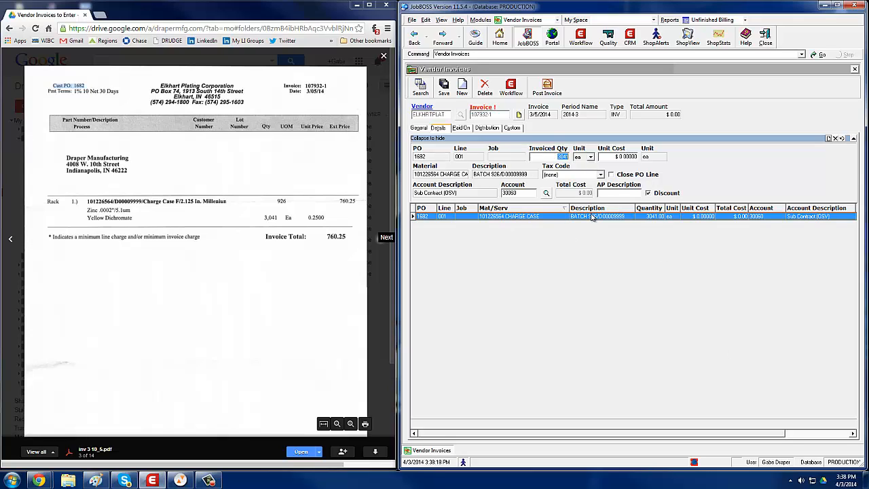
mouse_move(507, 215)
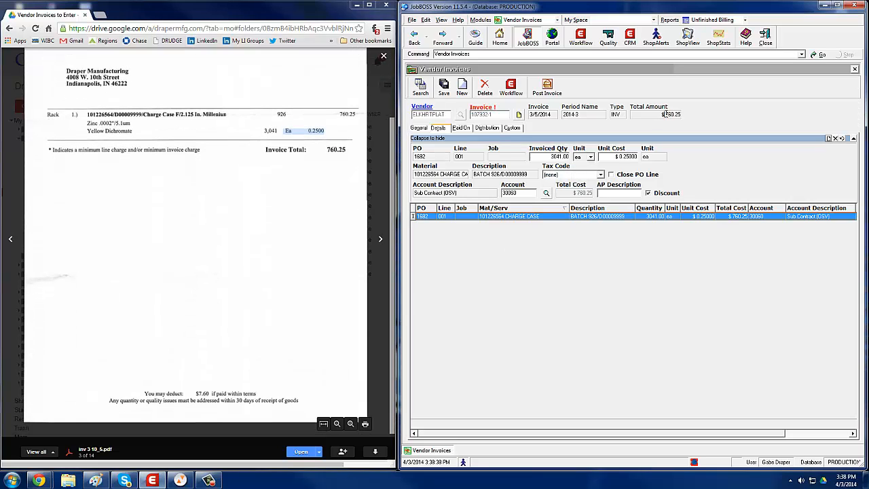
Step: Cost the PO 1682 line at $0.25 so the total reads $760.25, then post the invoice
left_click(671, 114)
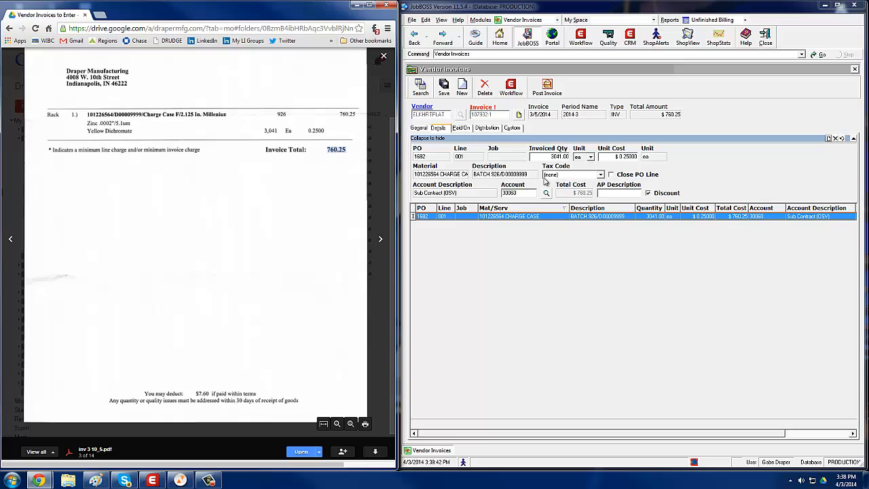
mouse_move(588, 223)
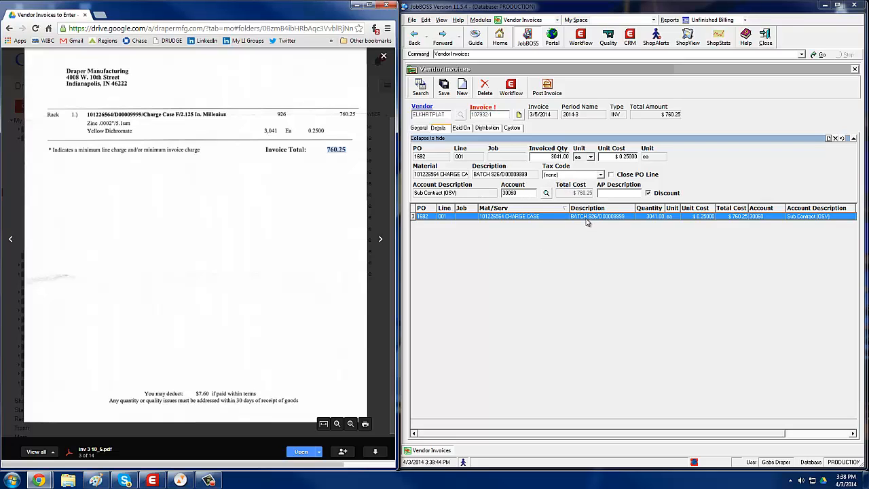
mouse_move(536, 177)
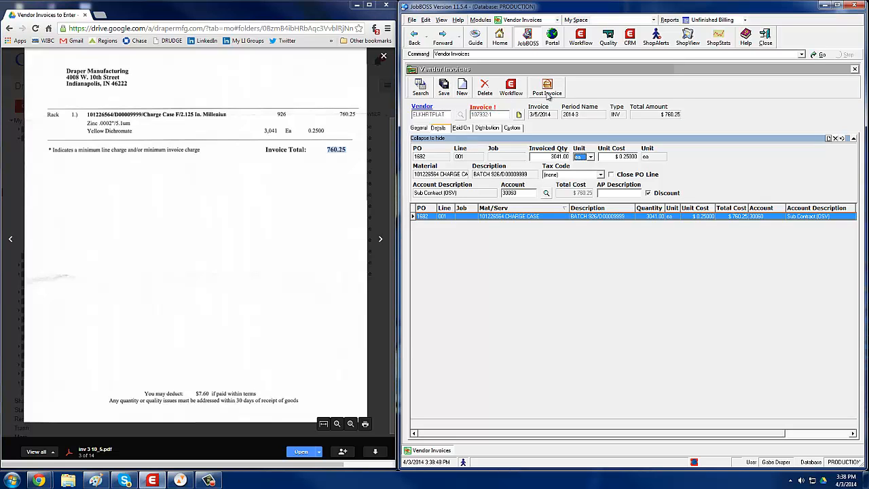
left_click(546, 88)
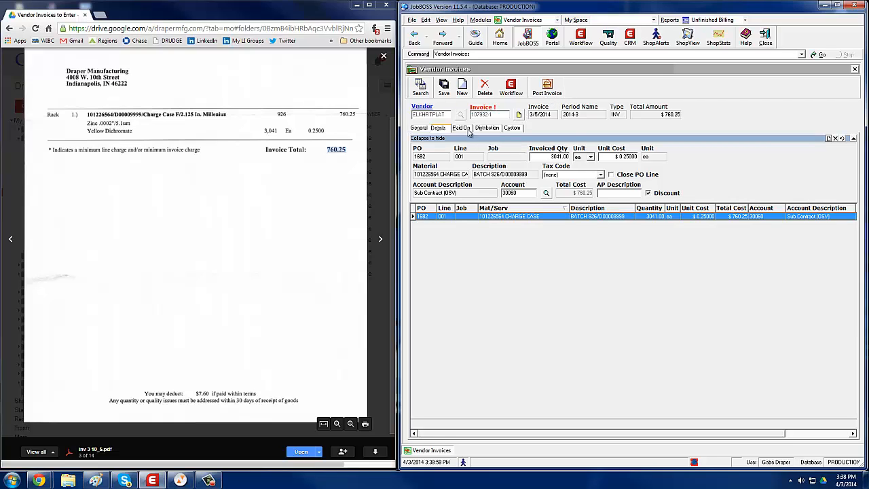
mouse_move(831, 142)
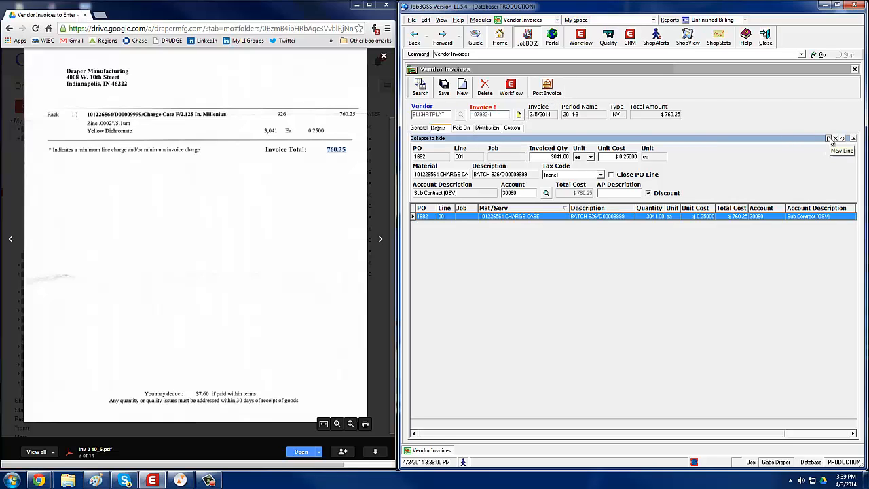
left_click(842, 149)
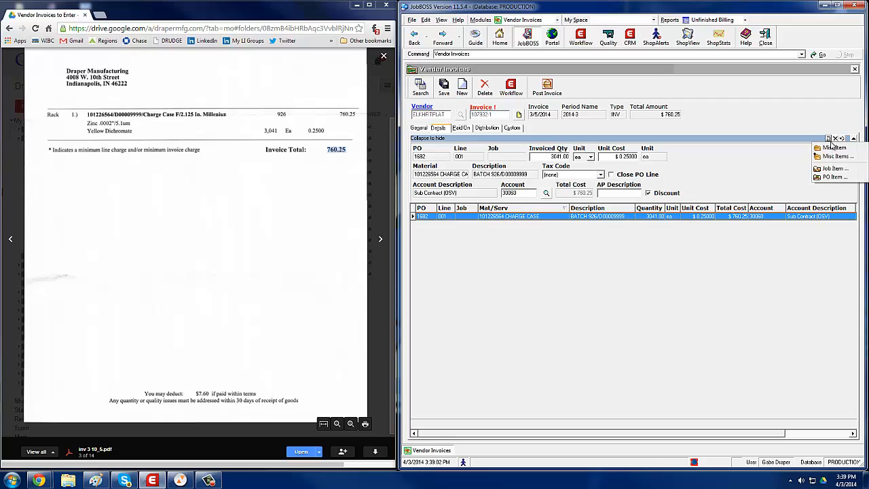
mouse_move(835, 147)
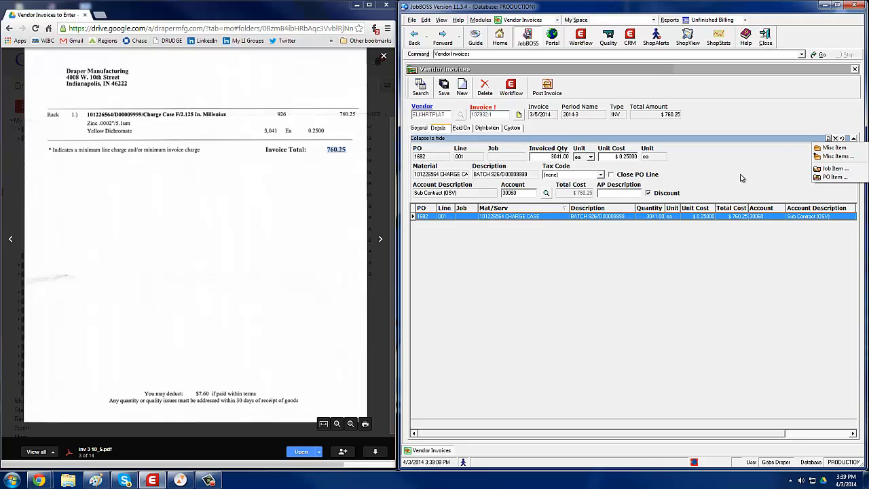
mouse_move(768, 155)
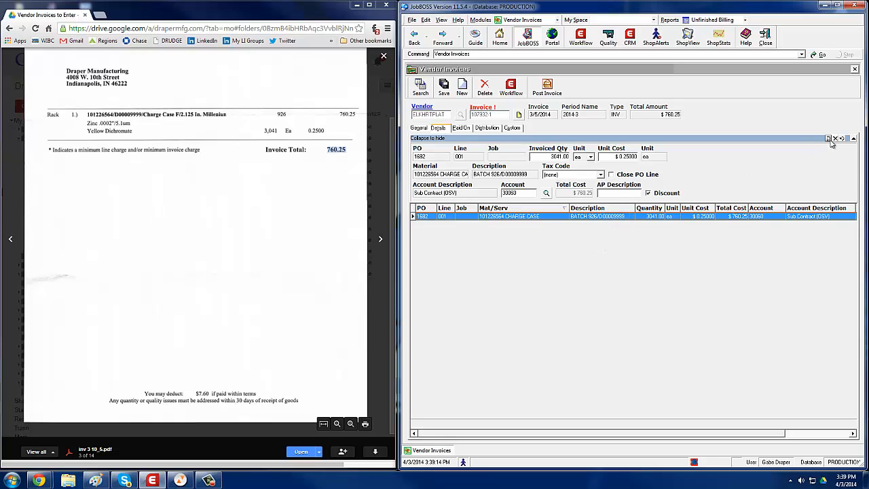
mouse_move(524, 188)
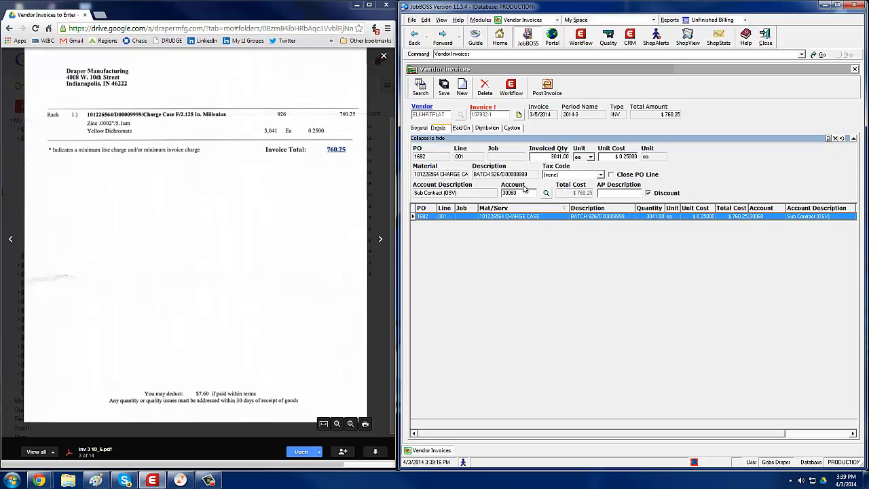
mouse_move(829, 139)
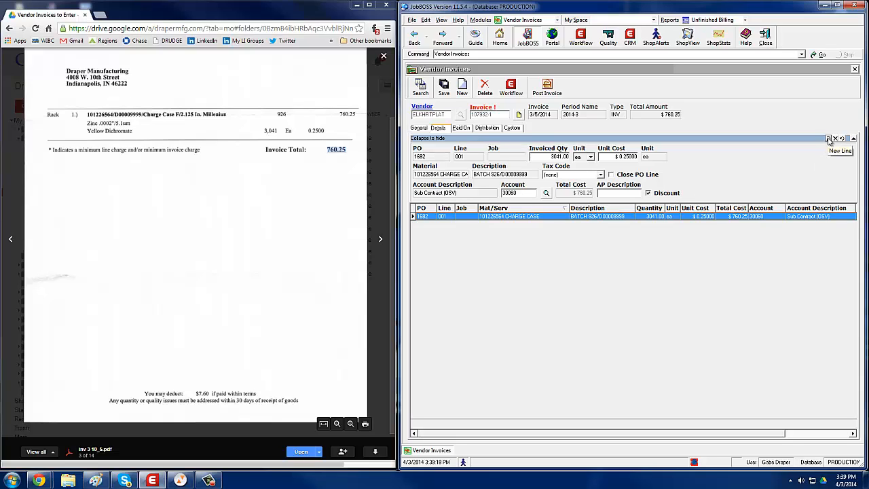
mouse_move(486, 138)
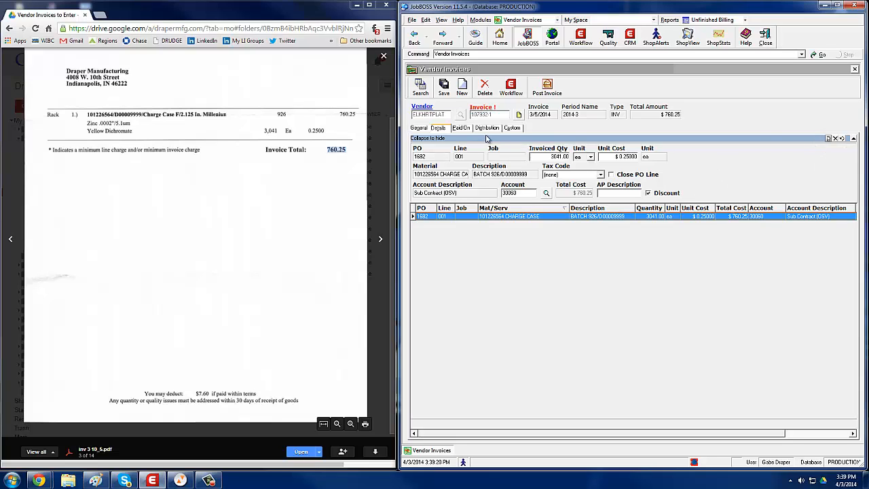
mouse_move(378, 73)
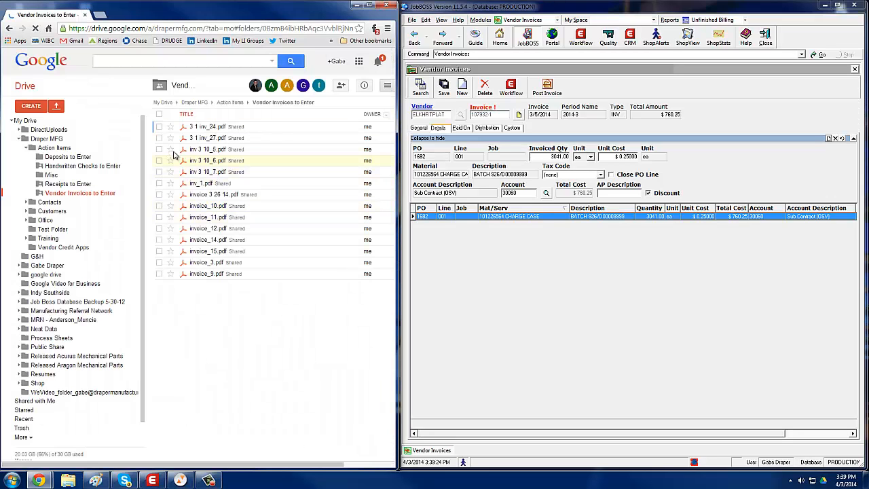
Step: Select the invoice PDF and browse its move destination to Draper MFG > Office > Vendors
left_click(159, 148)
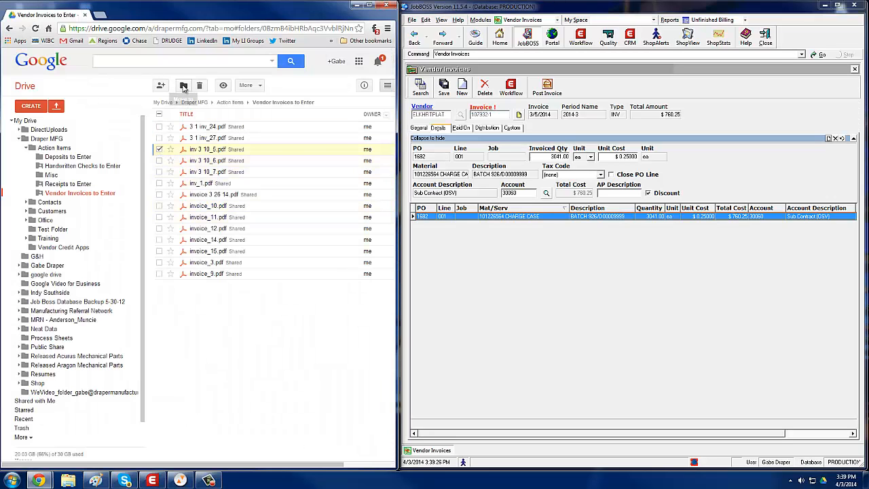
left_click(184, 84)
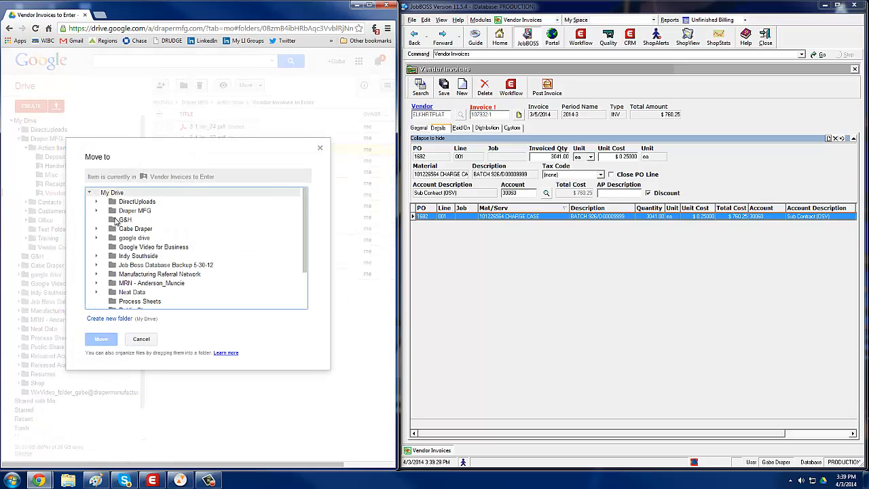
left_click(97, 211)
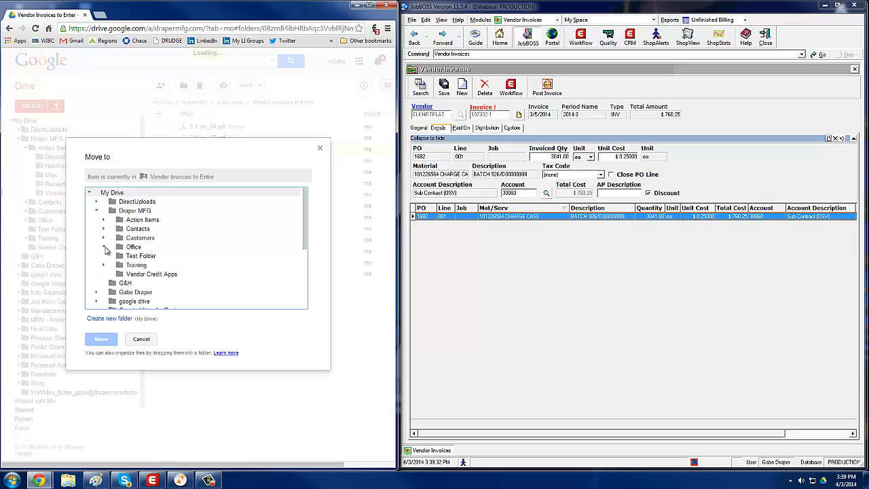
left_click(106, 247)
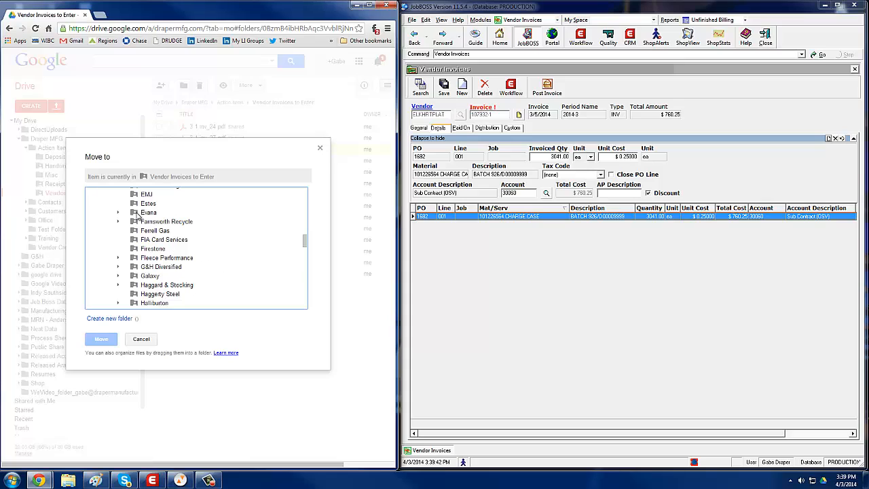
left_click(148, 204)
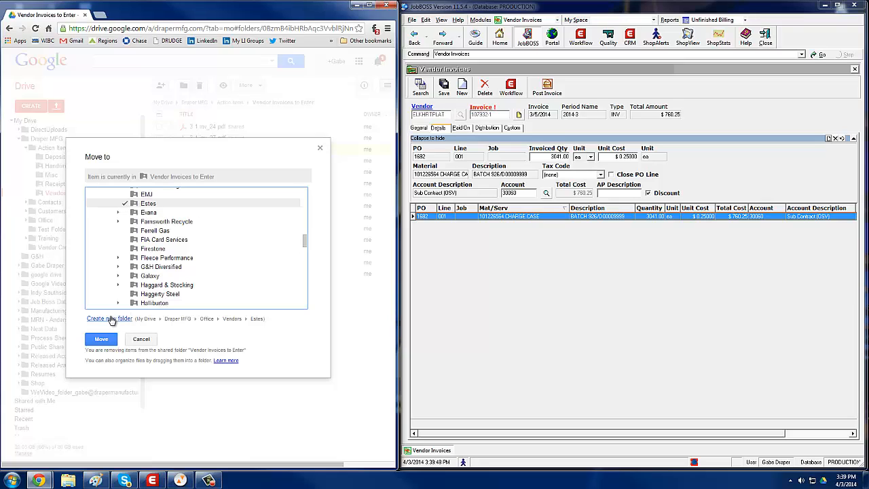
Step: Create a new 'Elkhart Plating' vendor folder as the move destination
left_click(109, 318)
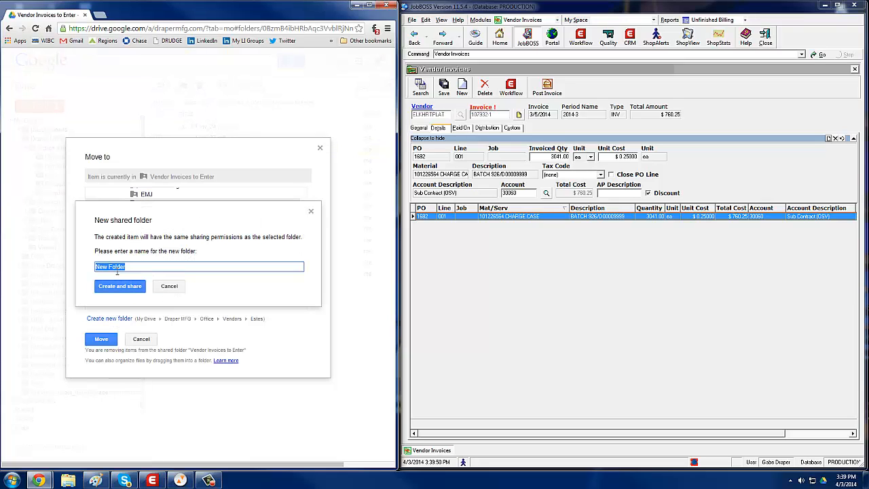
type("Elkhart")
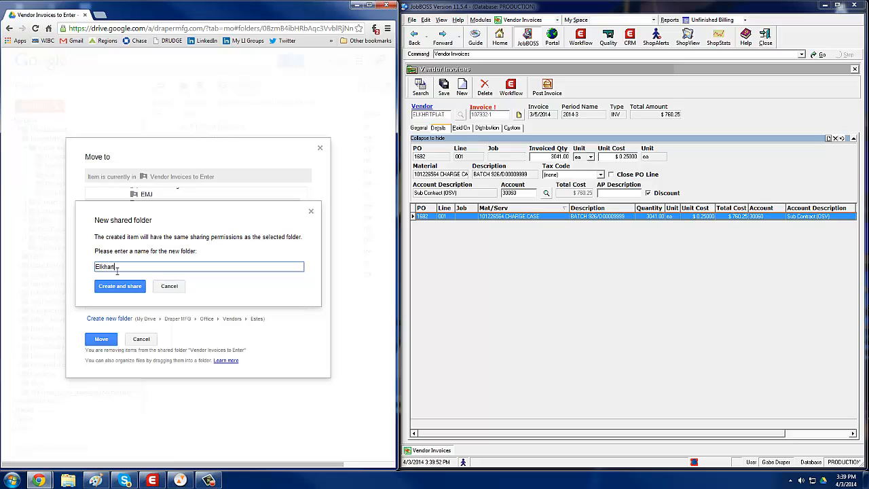
type("Plating")
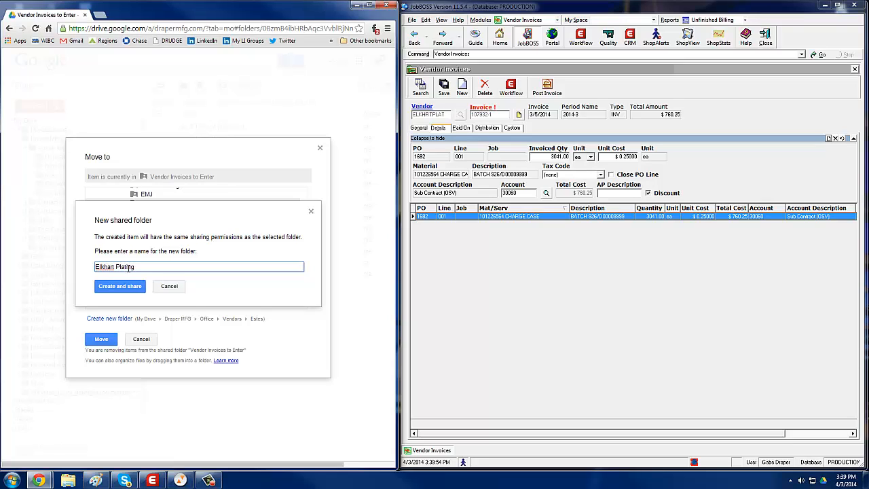
left_click(168, 285)
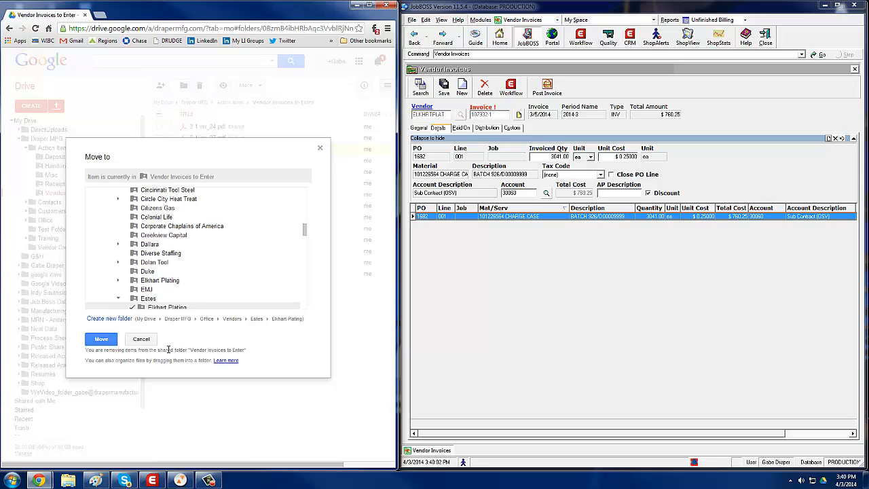
Step: Move the PDF into Elkhart Plating, confirming its removal from the shared folder
left_click(101, 340)
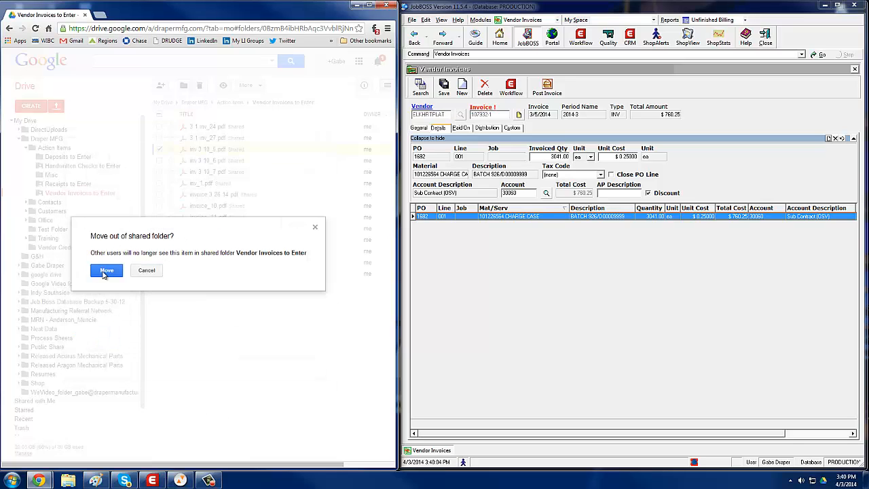
left_click(105, 270)
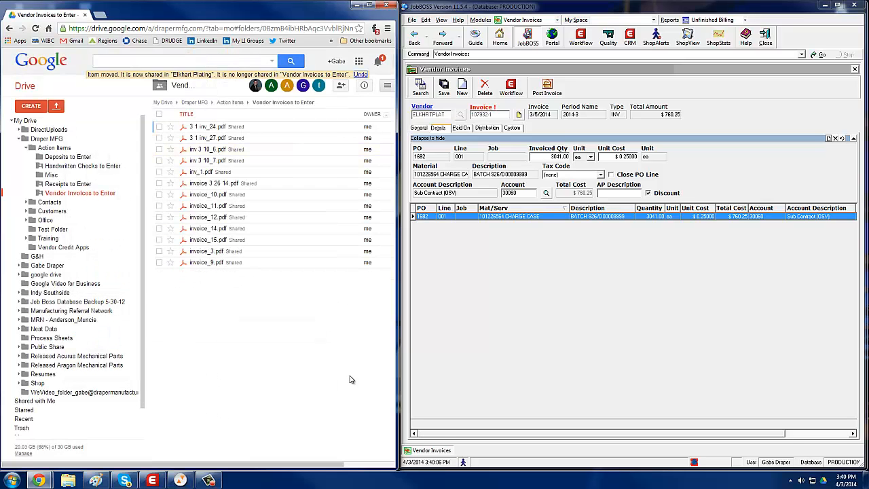